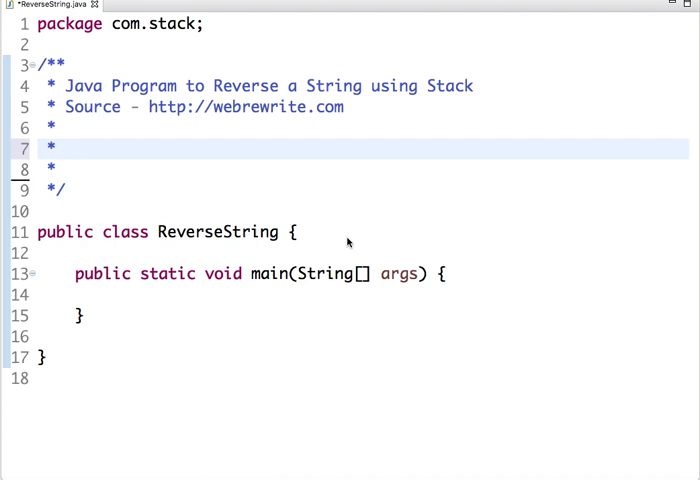
pyautogui.moveTo(160, 128)
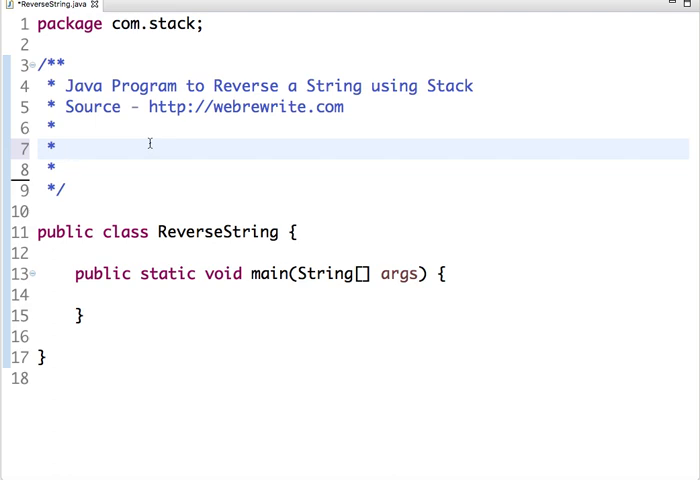
# Add the example 'str = Java' reversed to 'avaJ' in the header comment.
pyautogui.click(66, 146)
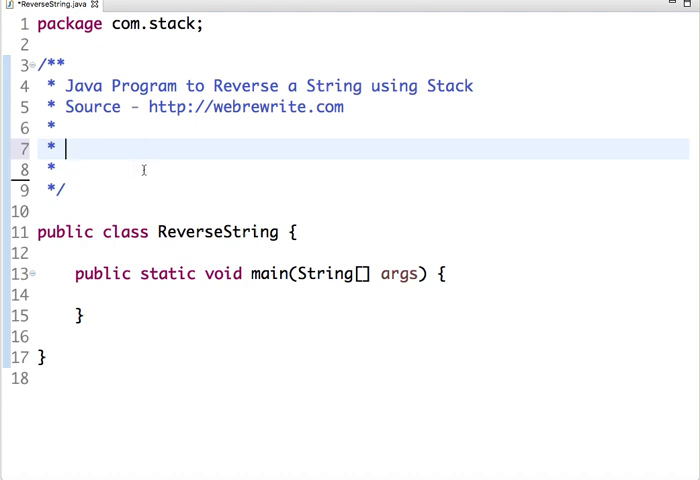
pyautogui.write('str = J')
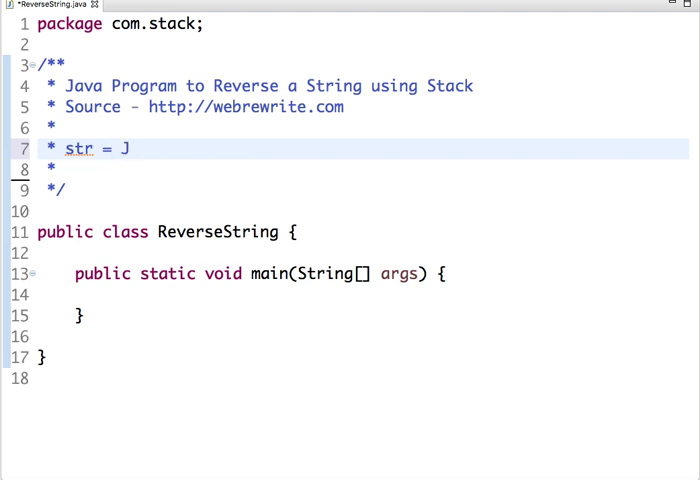
pyautogui.write('ava')
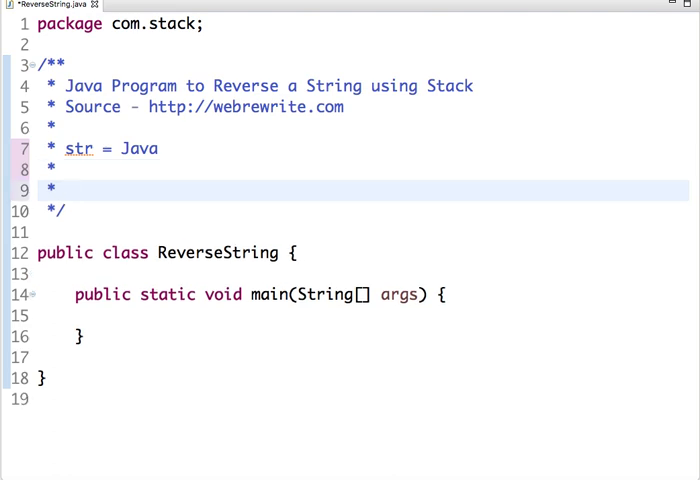
pyautogui.write('a')
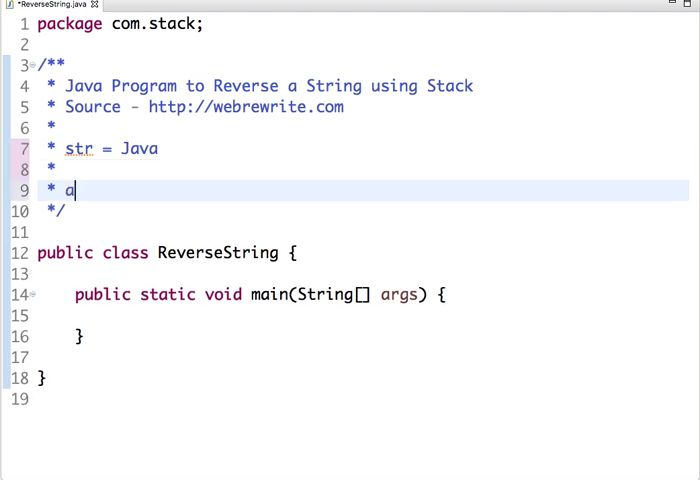
pyautogui.write('vaJ')
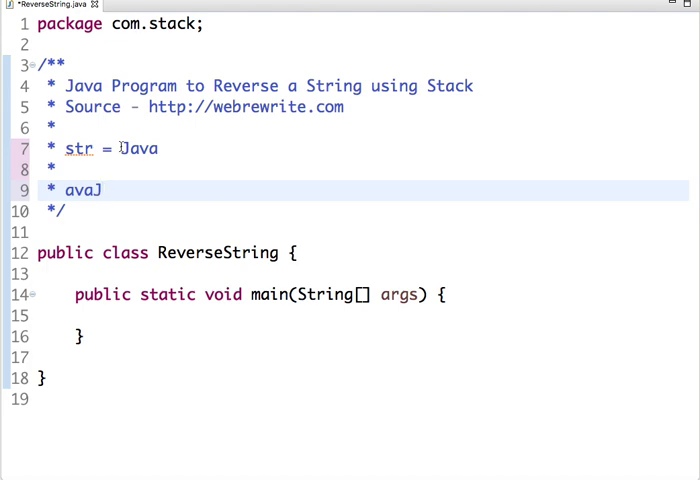
pyautogui.click(100, 190)
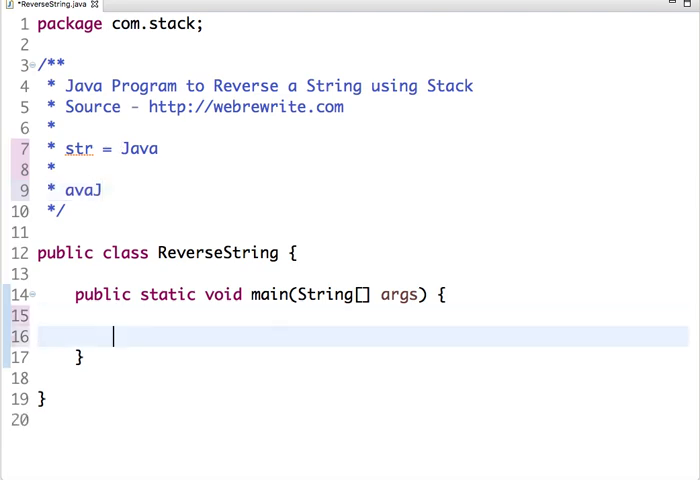
# Declare a Scanner named in on System.in, accepting the java.util import.
pyautogui.write('Scanner in =')
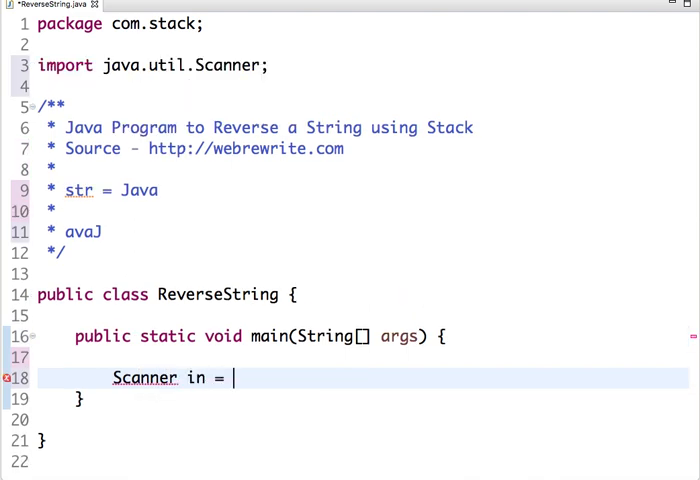
pyautogui.write('new Scanner(source')
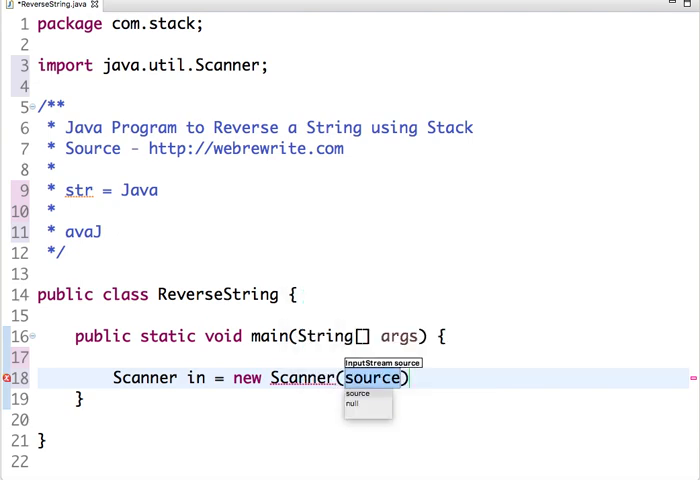
pyautogui.write('System.in')
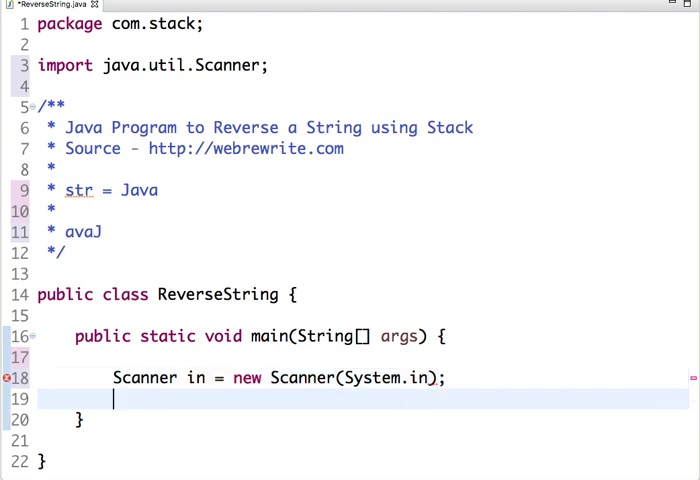
pyautogui.write('S')
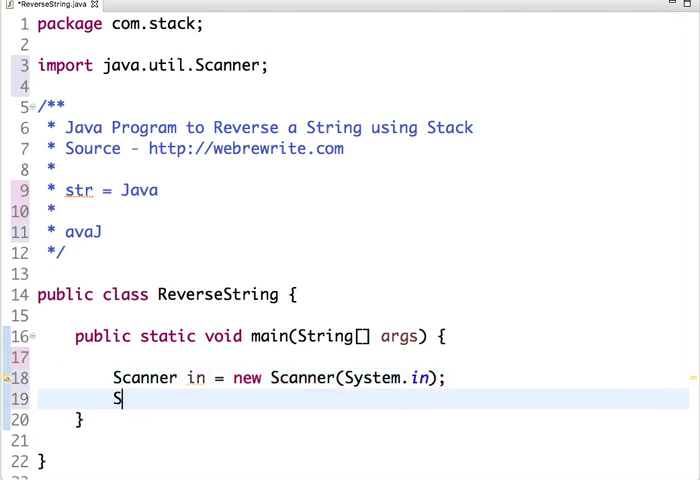
pyautogui.write('ystem.out')
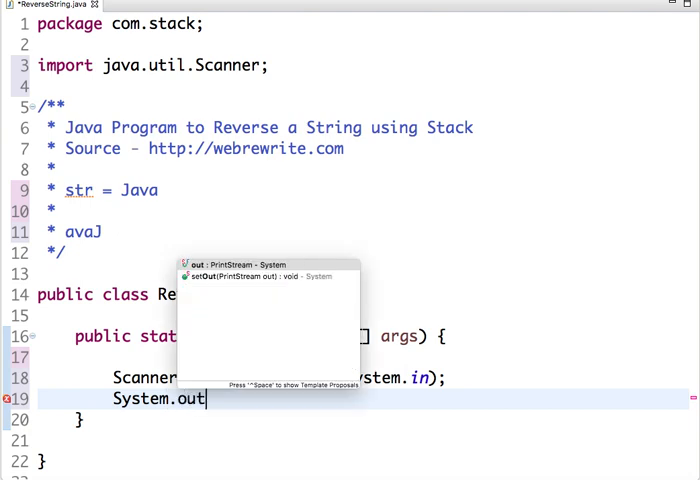
# Print "Enter a string" and read the input line into String str with in.nextLine().
pyautogui.write('.println(x);')
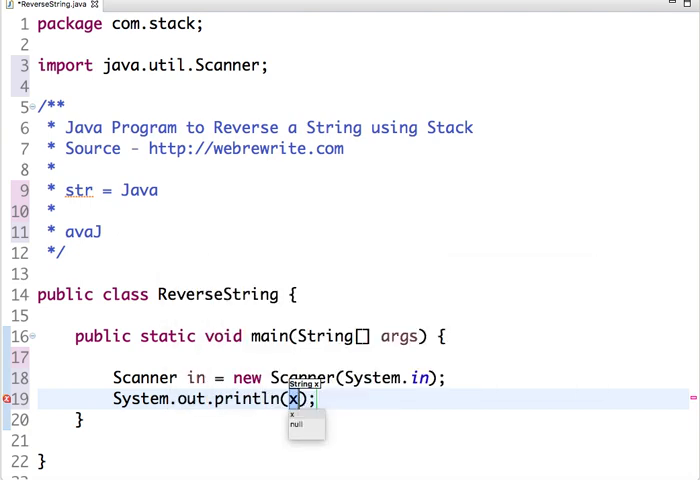
pyautogui.write('"Enter a"')
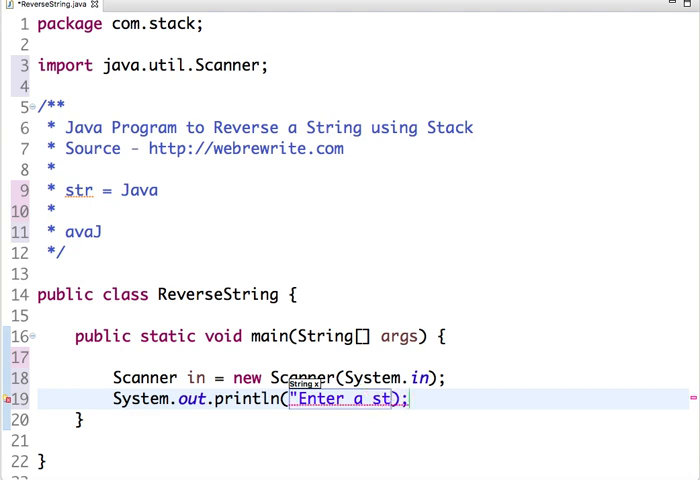
pyautogui.write('ring"')
pyautogui.write('int')
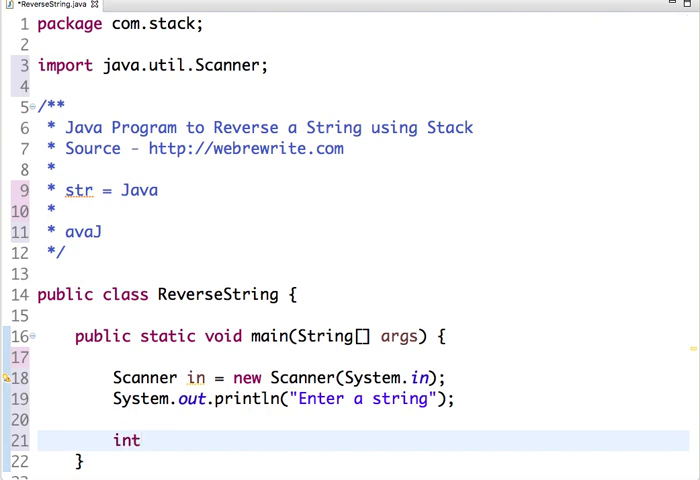
pyautogui.write('String st')
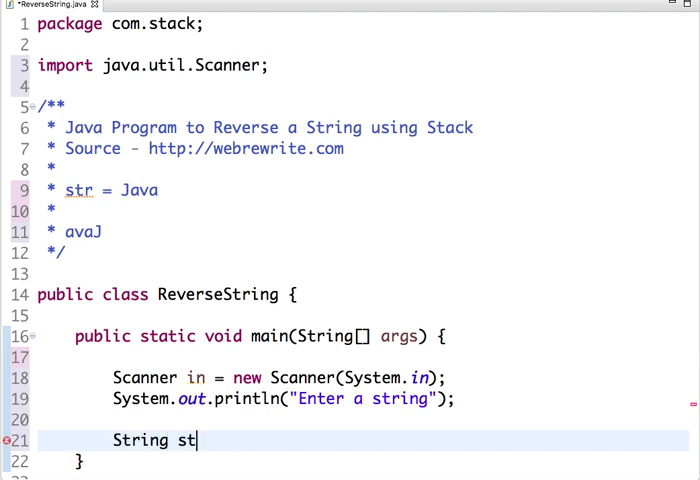
pyautogui.write('r =')
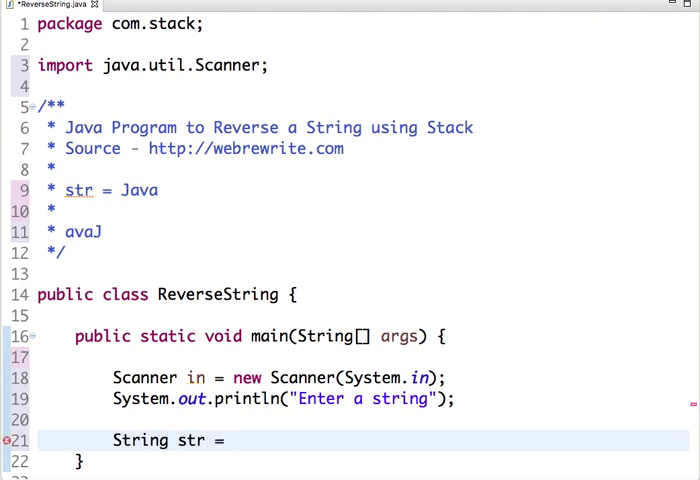
pyautogui.write('in.nextLine();')
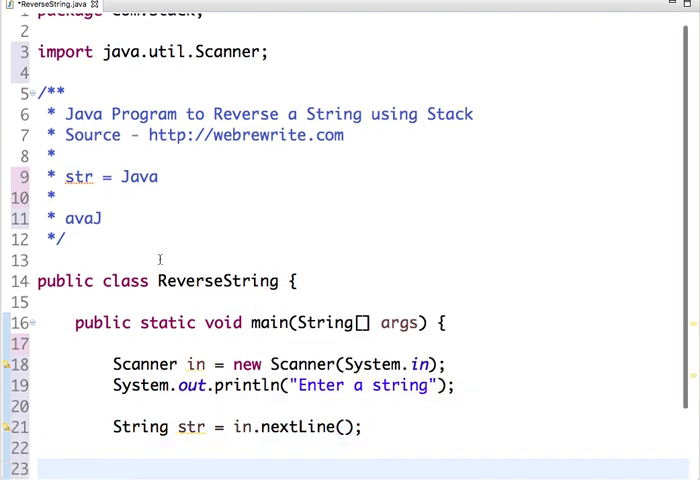
pyautogui.scroll(-3)
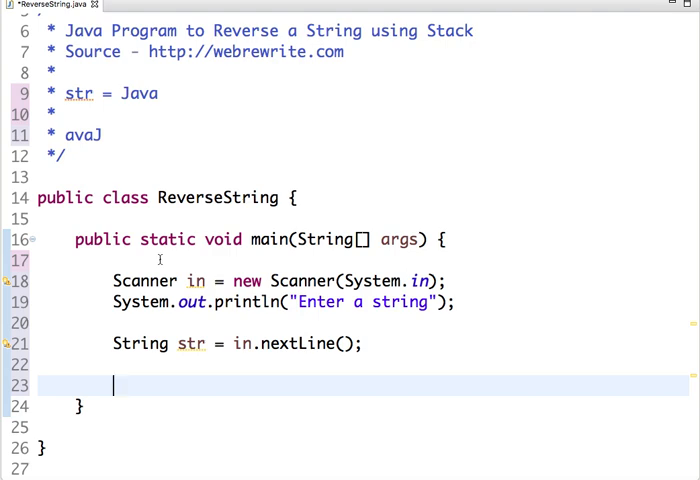
# Declare a Stack<Character> named stack initialised to a new Stack.
pyautogui.write('Stack<Char>')
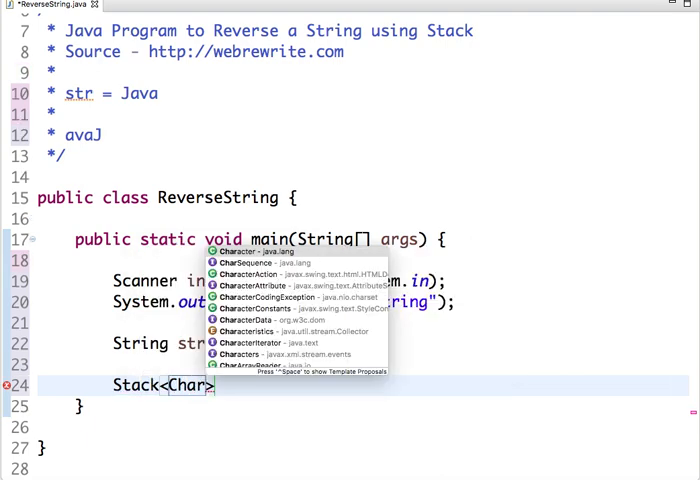
pyautogui.press('Enter')
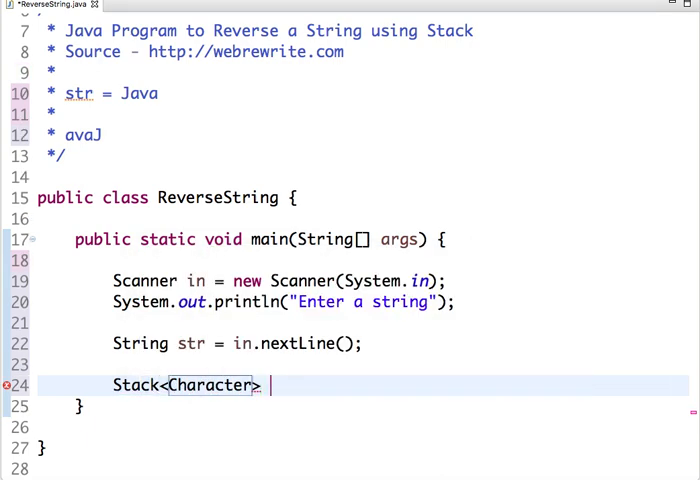
pyautogui.write('stack = n')
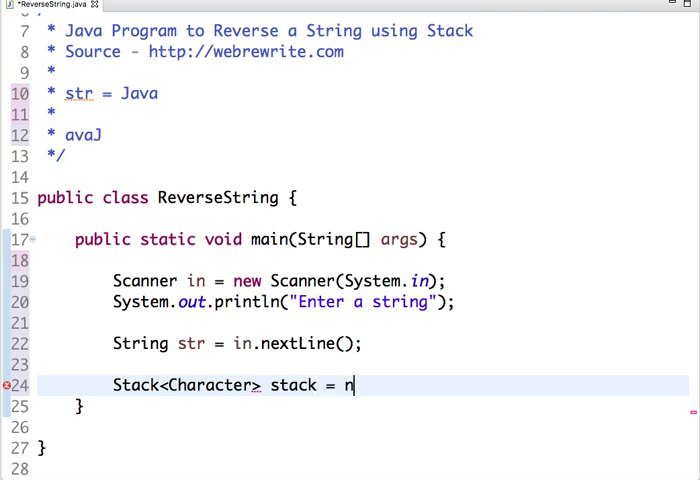
pyautogui.write('ew Stack<>();')
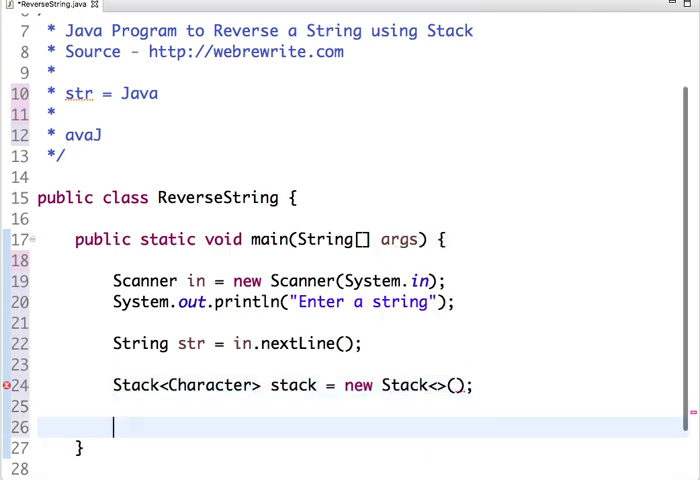
# Write a for loop over str.length() pushing str.charAt(i) onto the stack.
pyautogui.write('for()')
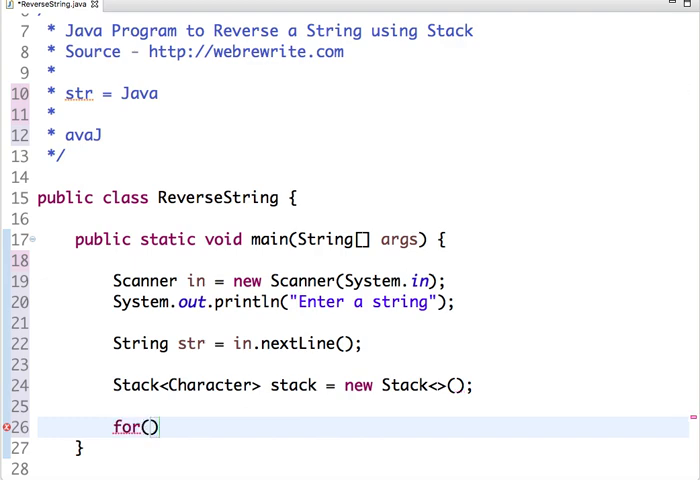
pyautogui.write('int i = 0; i < str.length(')
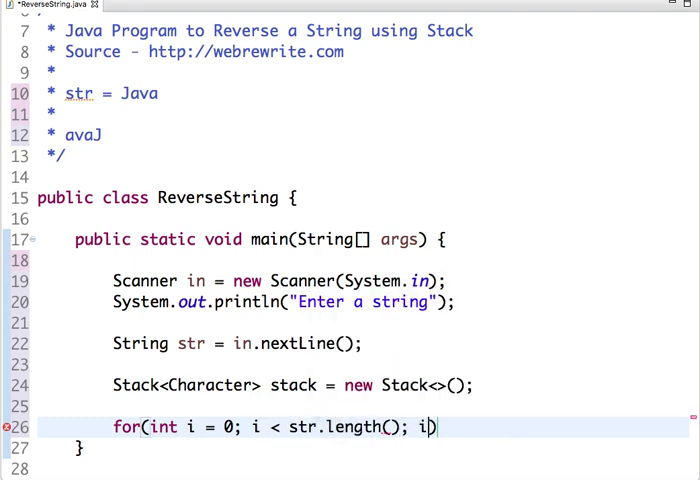
pyautogui.write('++)')
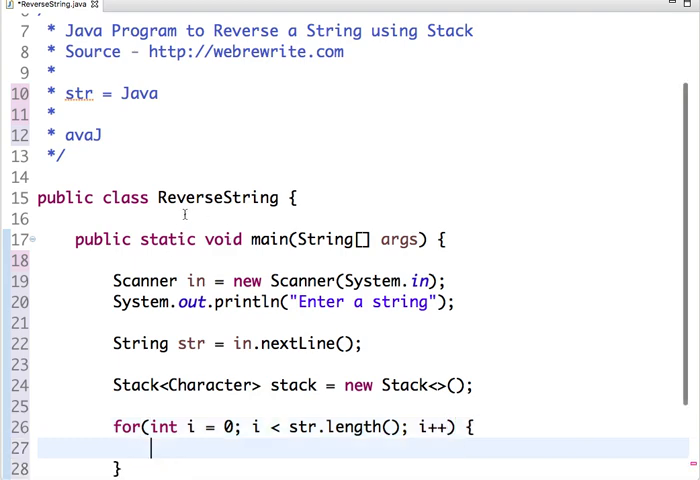
pyautogui.write('stack.push(item)')
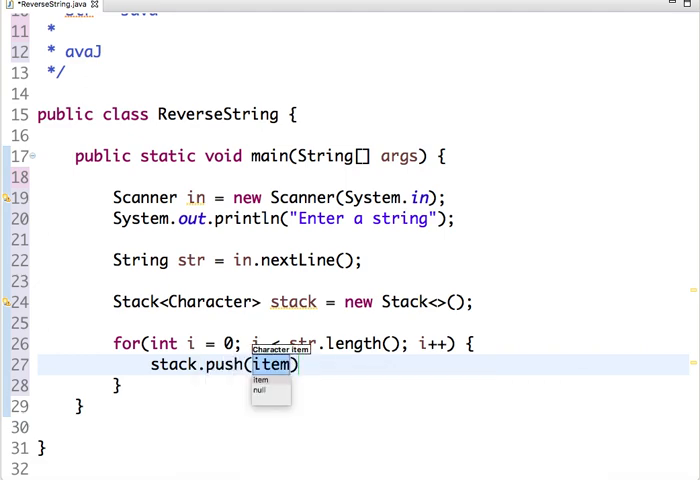
pyautogui.write('str.charAt(')
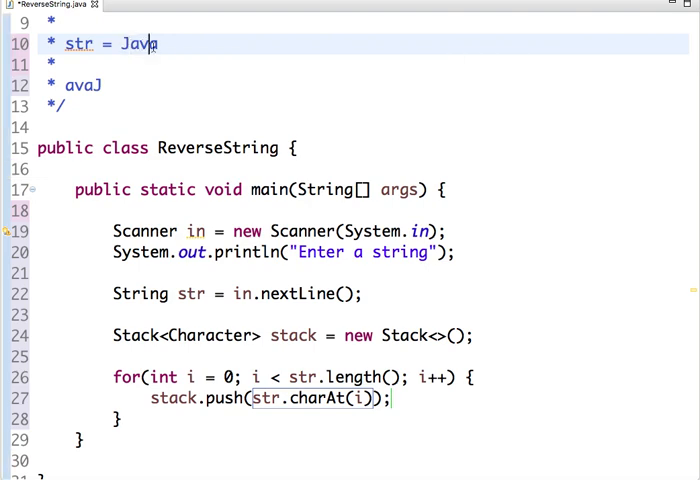
pyautogui.click(116, 460)
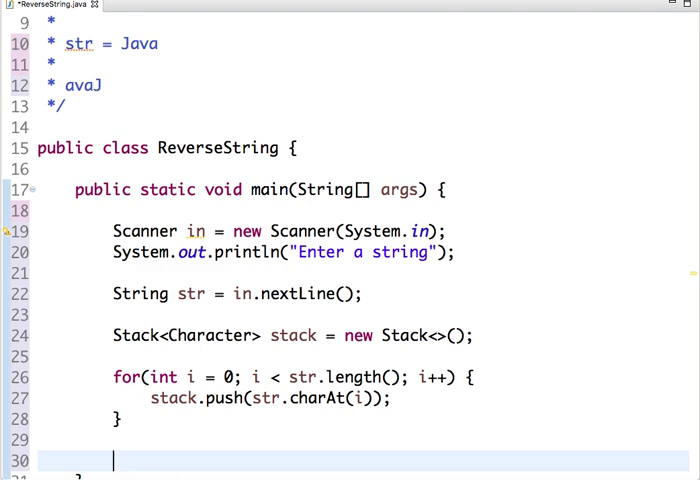
# Print the heading "Reverse of string" after the for loop.
pyautogui.write('System.')
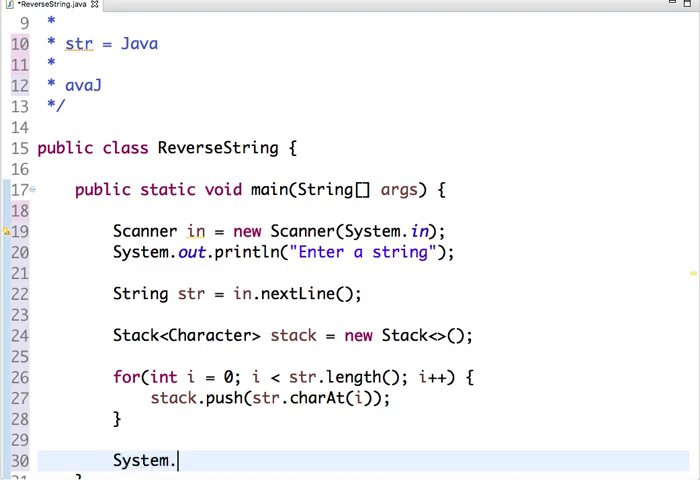
pyautogui.write('out.println(x);')
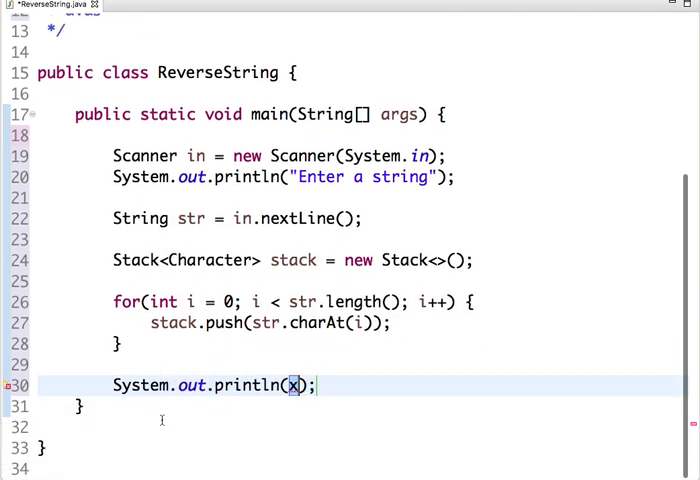
pyautogui.write('"R')
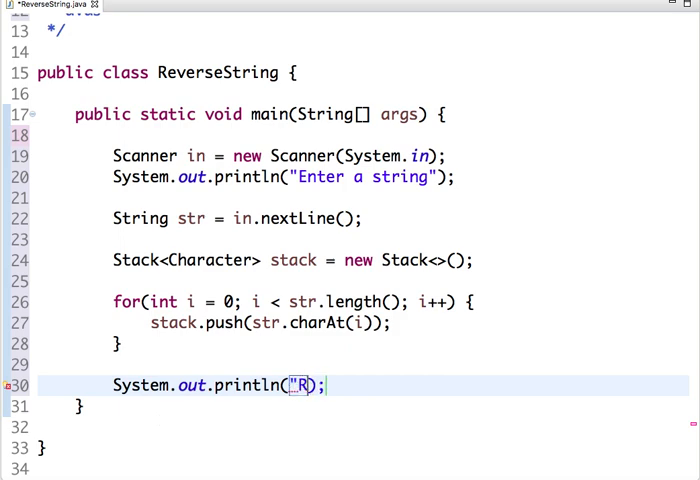
pyautogui.write('everse of string')
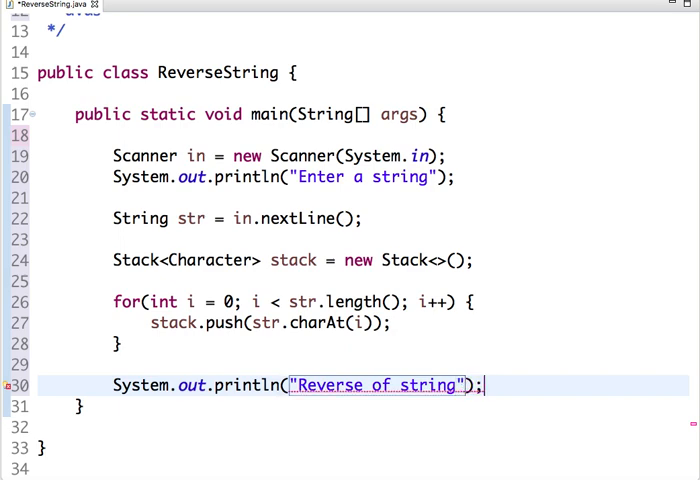
# Add a while(!stack.empty()) loop printing stack.pop() to output the reversed characters.
pyautogui.write('whil')
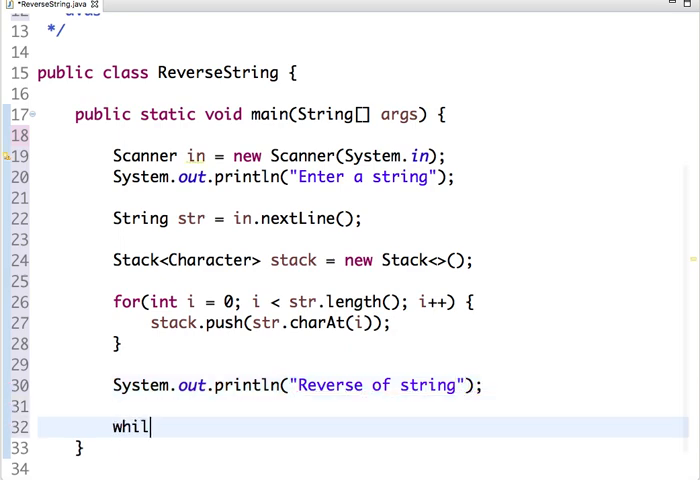
pyautogui.write('e(!st)')
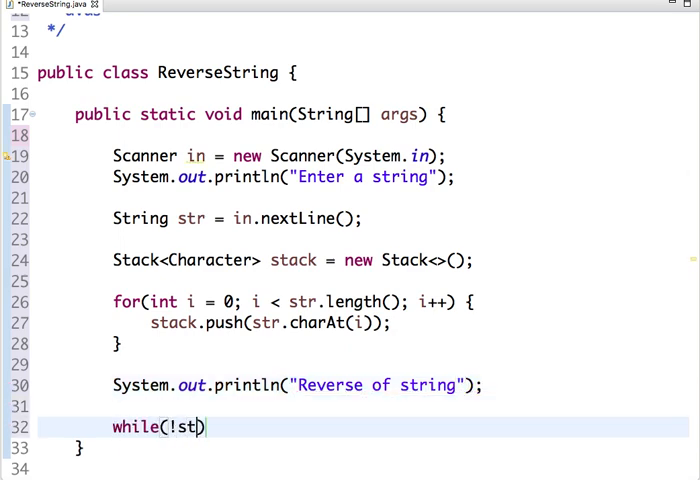
pyautogui.write('ack.empty()')
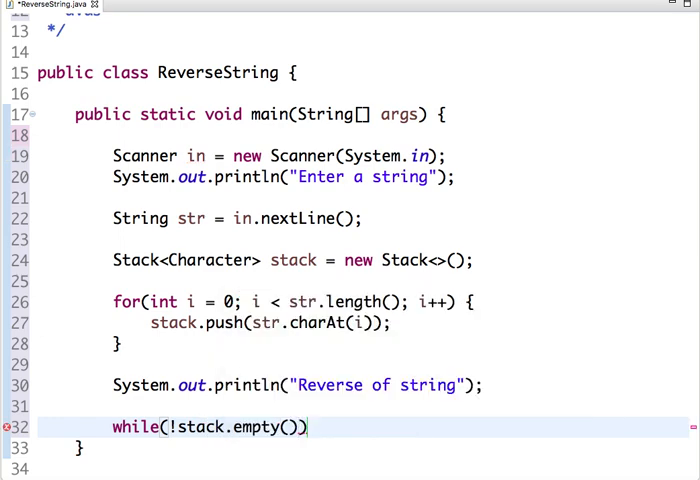
pyautogui.write('{')
pyautogui.write('System.out.print(x);')
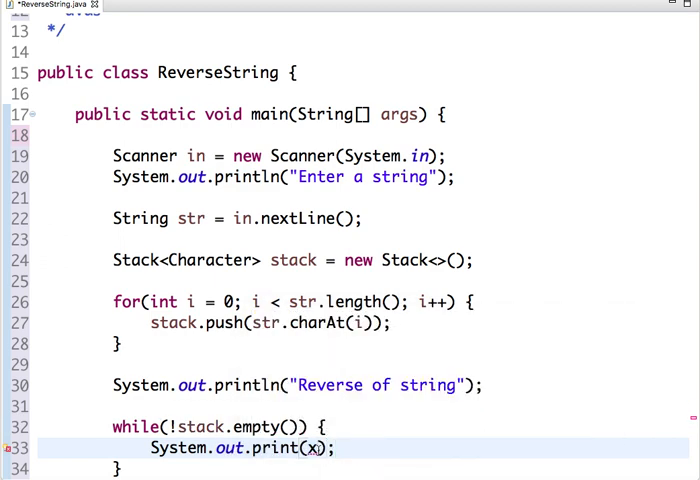
pyautogui.write('stack.pop(')
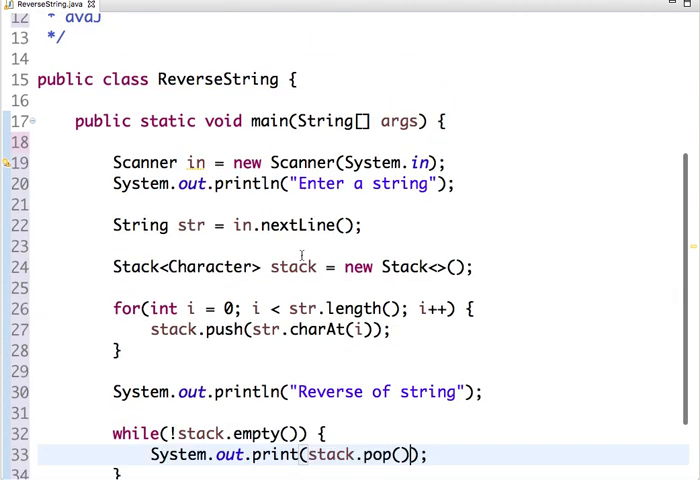
pyautogui.scroll(-3)
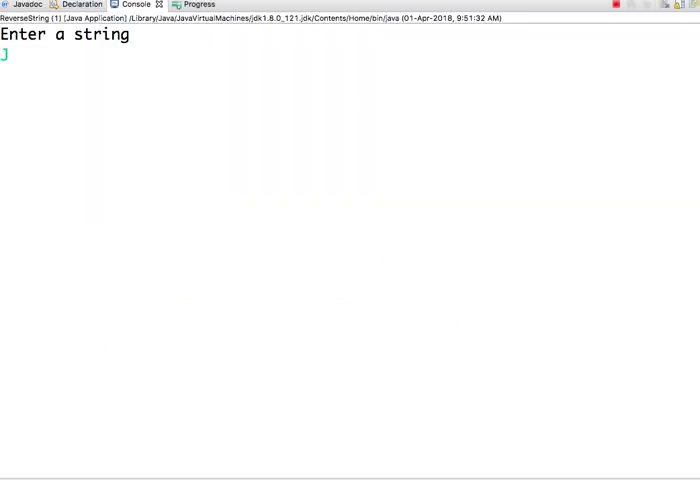
# Enter 'Java programmi...' at the console prompt and submit it to see the reversed output.
pyautogui.write('Java programmi')
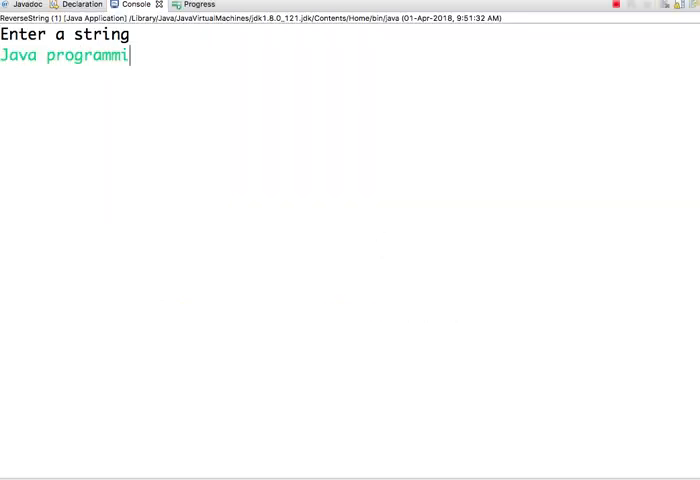
pyautogui.press('enter')
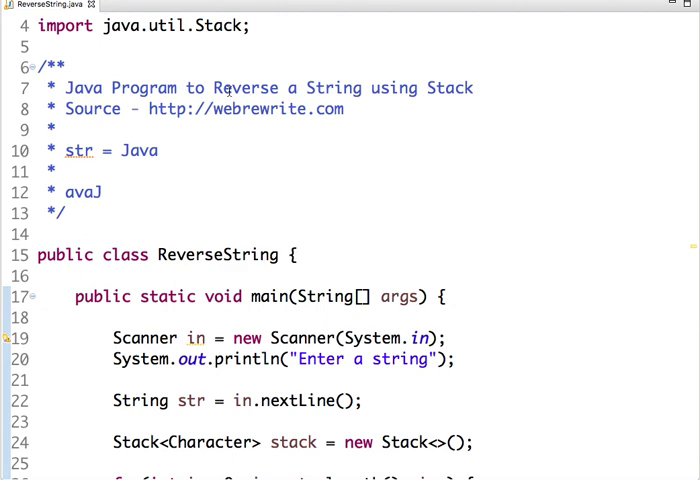
pyautogui.moveTo(284, 160)
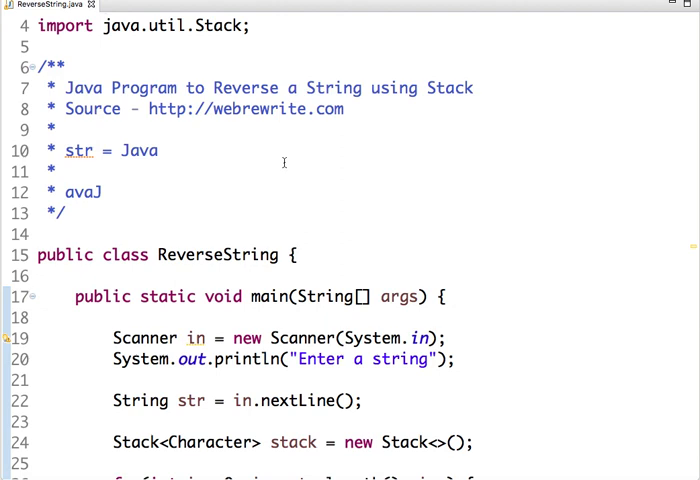
pyautogui.moveTo(238, 118)
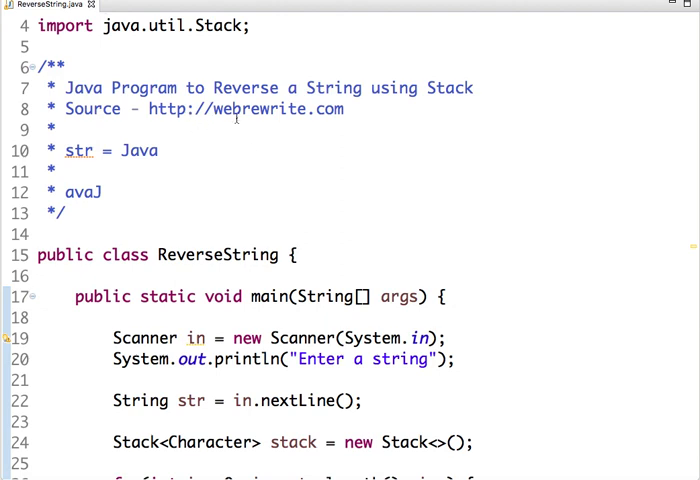
pyautogui.scroll(-3)
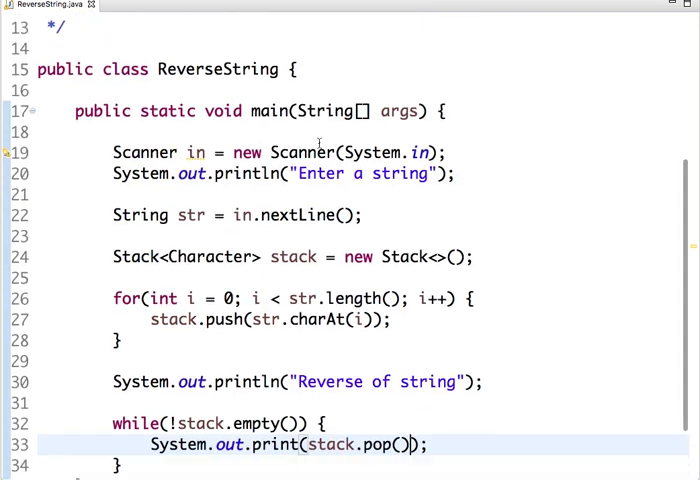